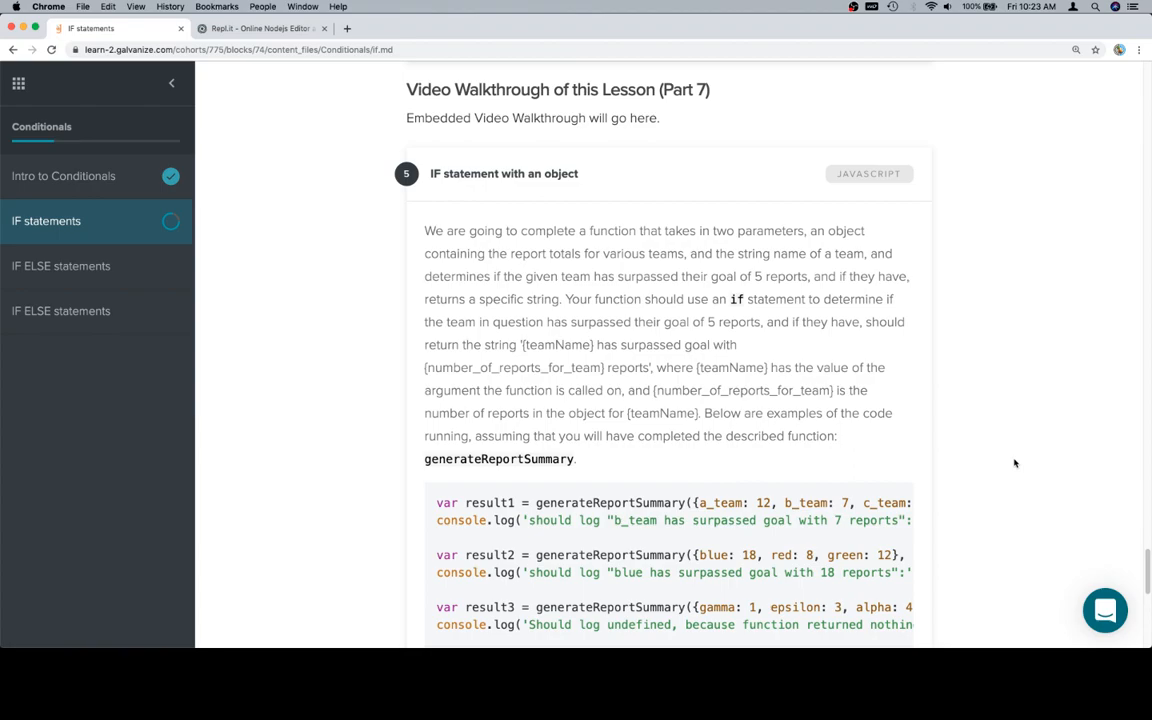
- Scroll through the IF statements lesson to read challenge 5 and the earlier solutions
scroll(down, 3)
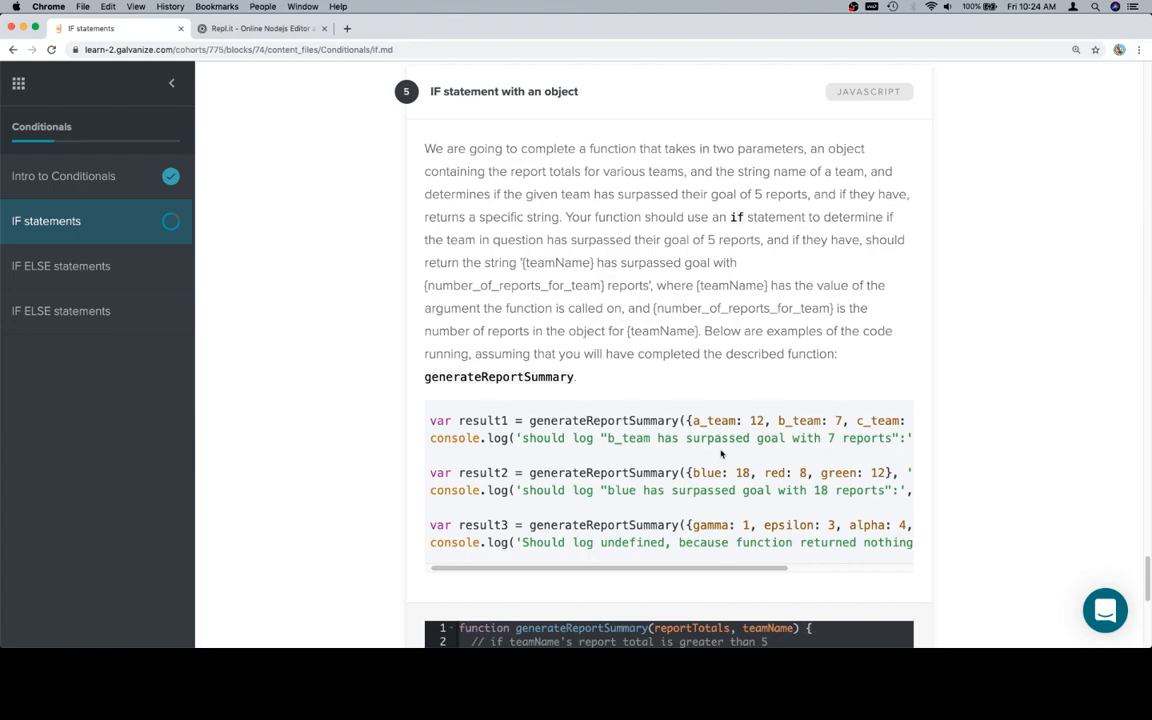
scroll(down, 3)
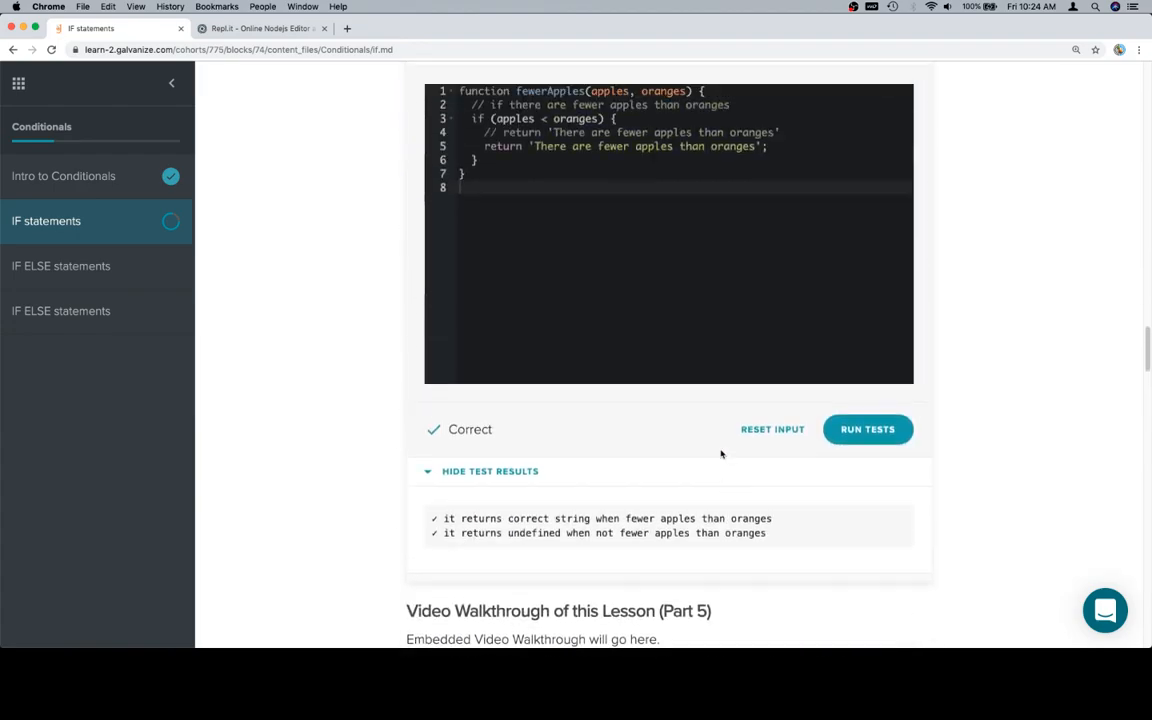
scroll(up, 3)
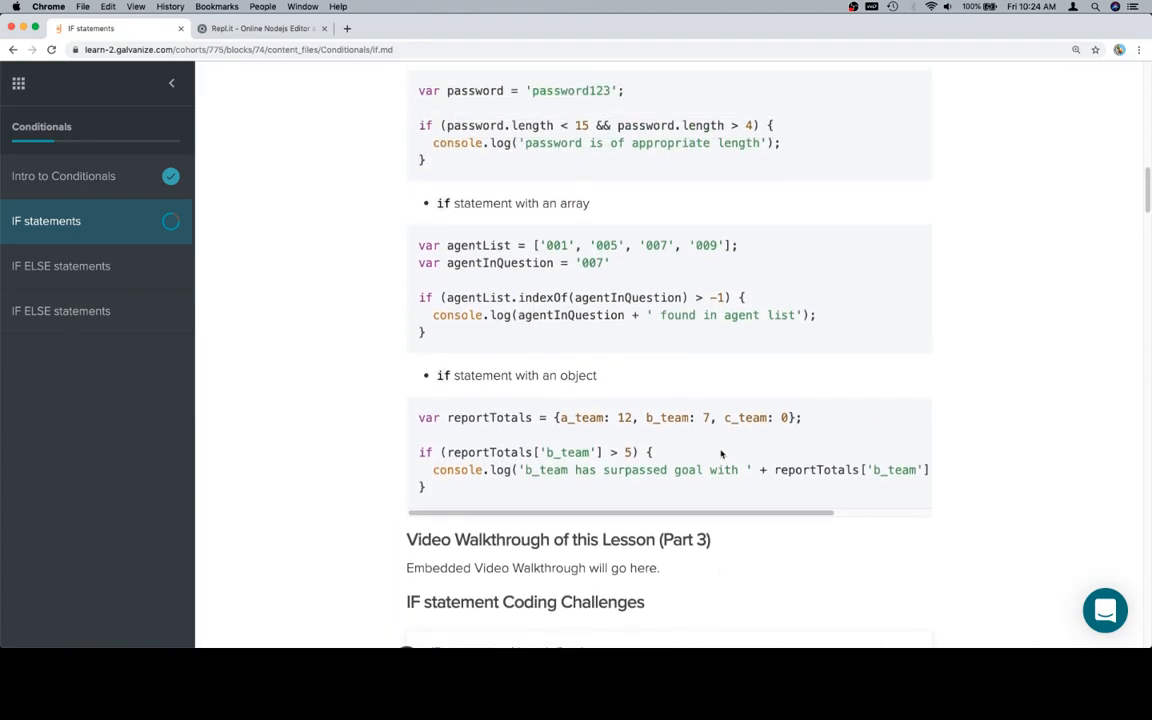
scroll(down, 3)
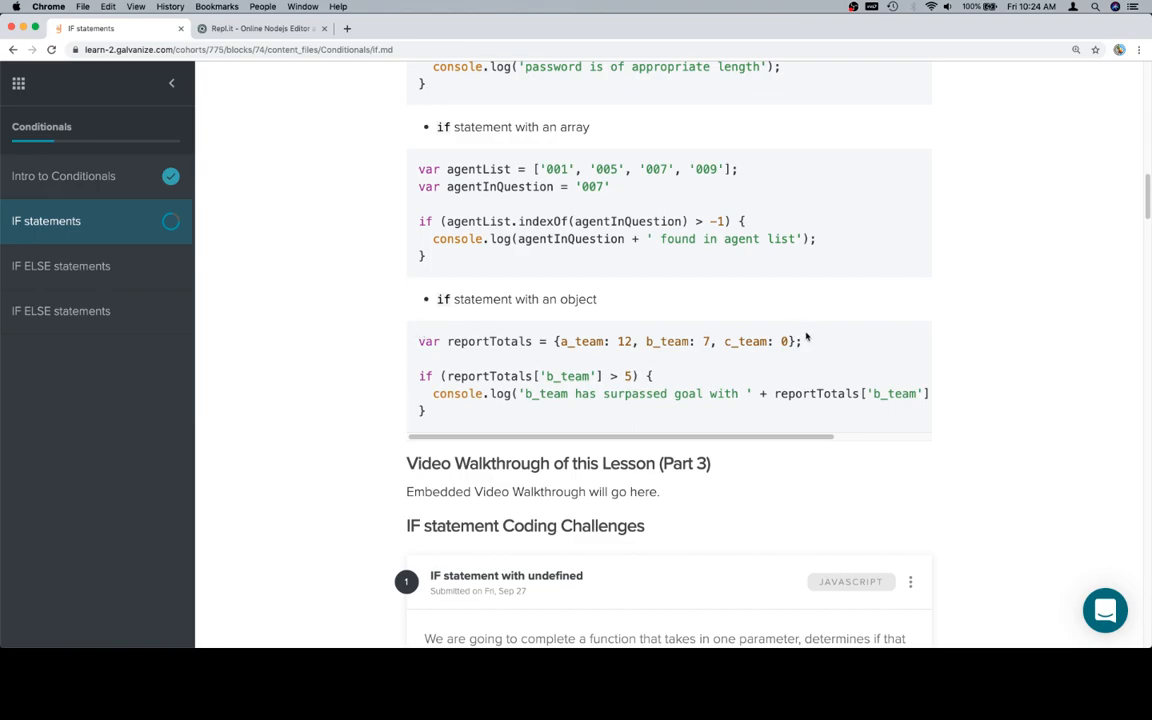
scroll(down, 3)
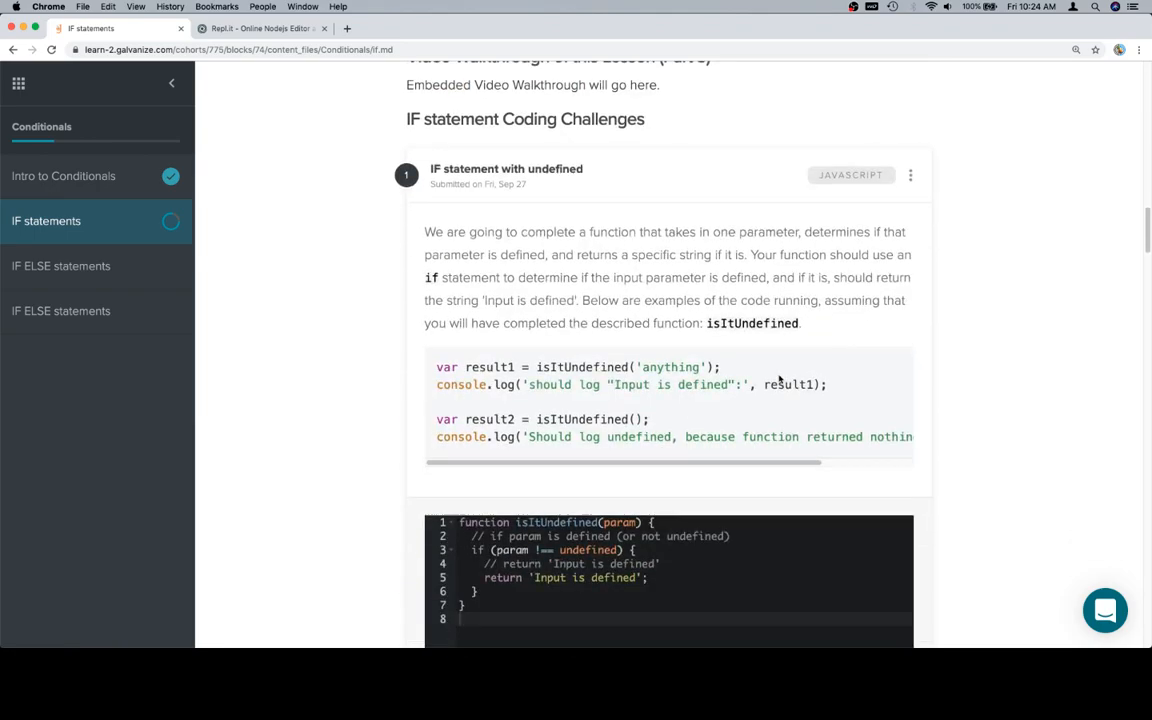
scroll(down, 3)
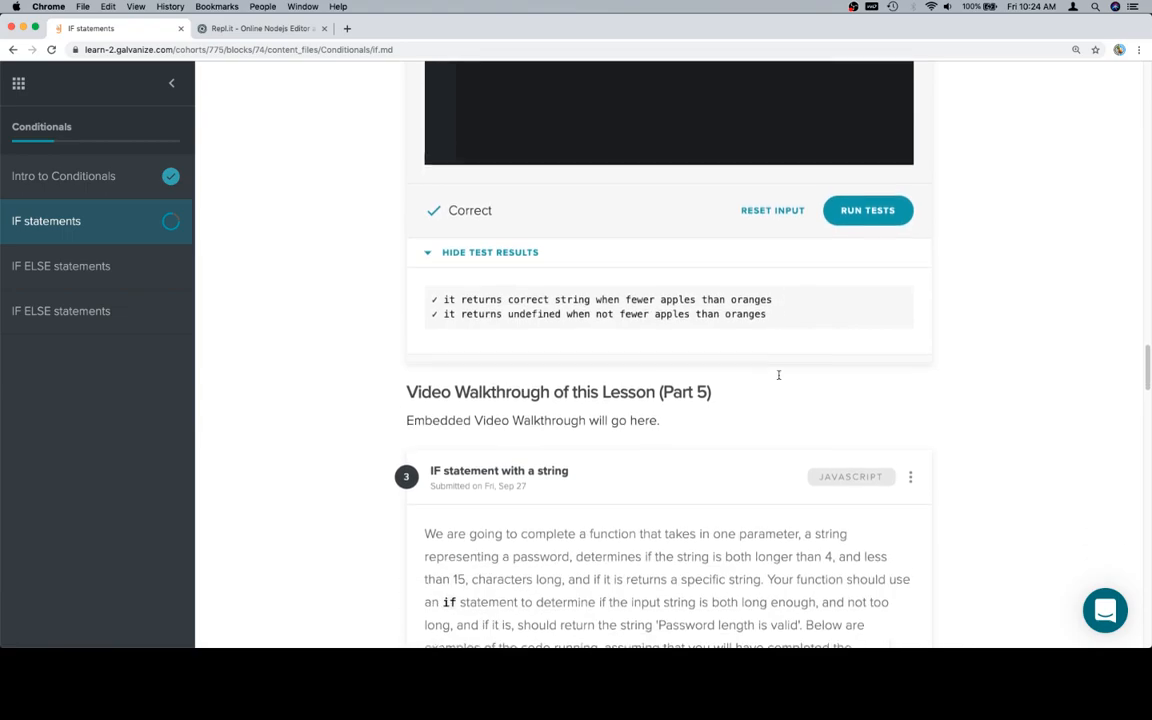
scroll(down, 3)
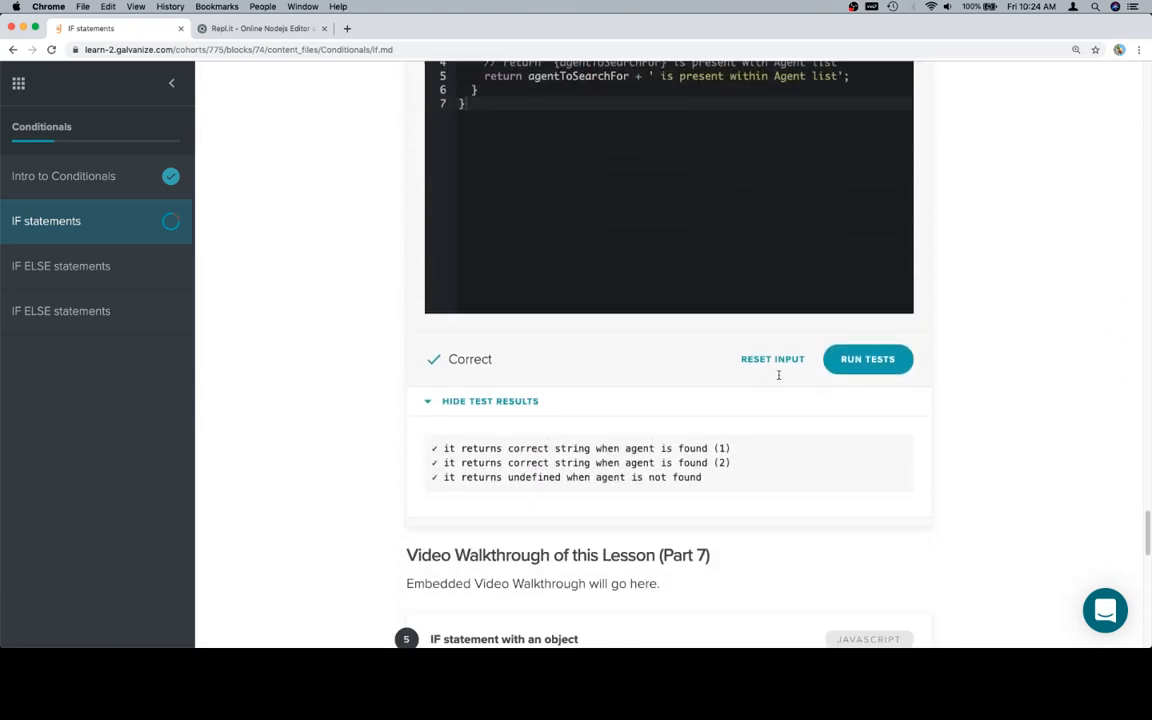
scroll(down, 3)
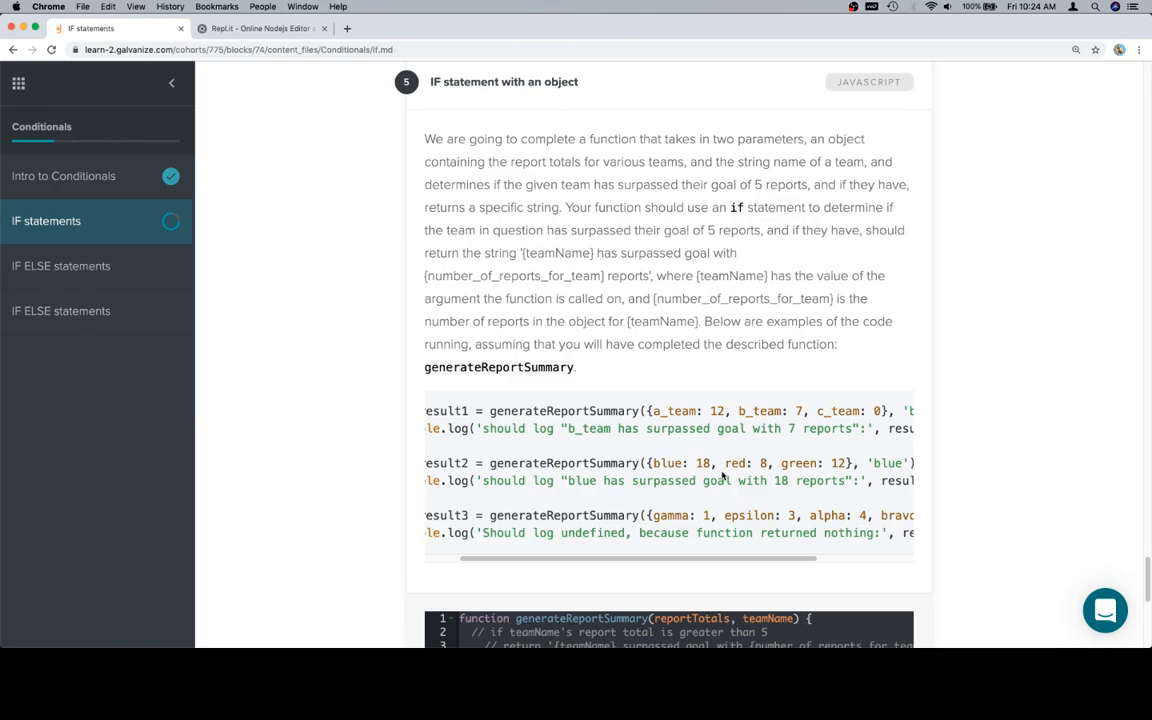
scroll(down, 3)
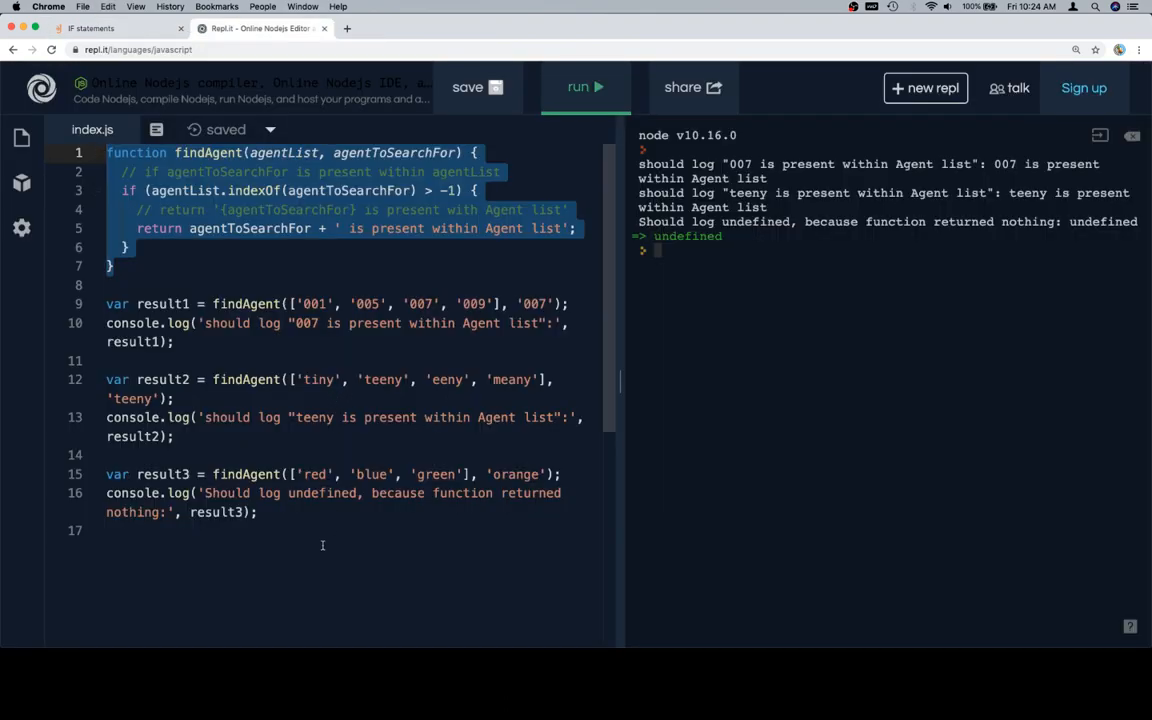
- Replace the findAgent code with the generateReportSummary starter and example calls like result1 for b_team
click(90, 28)
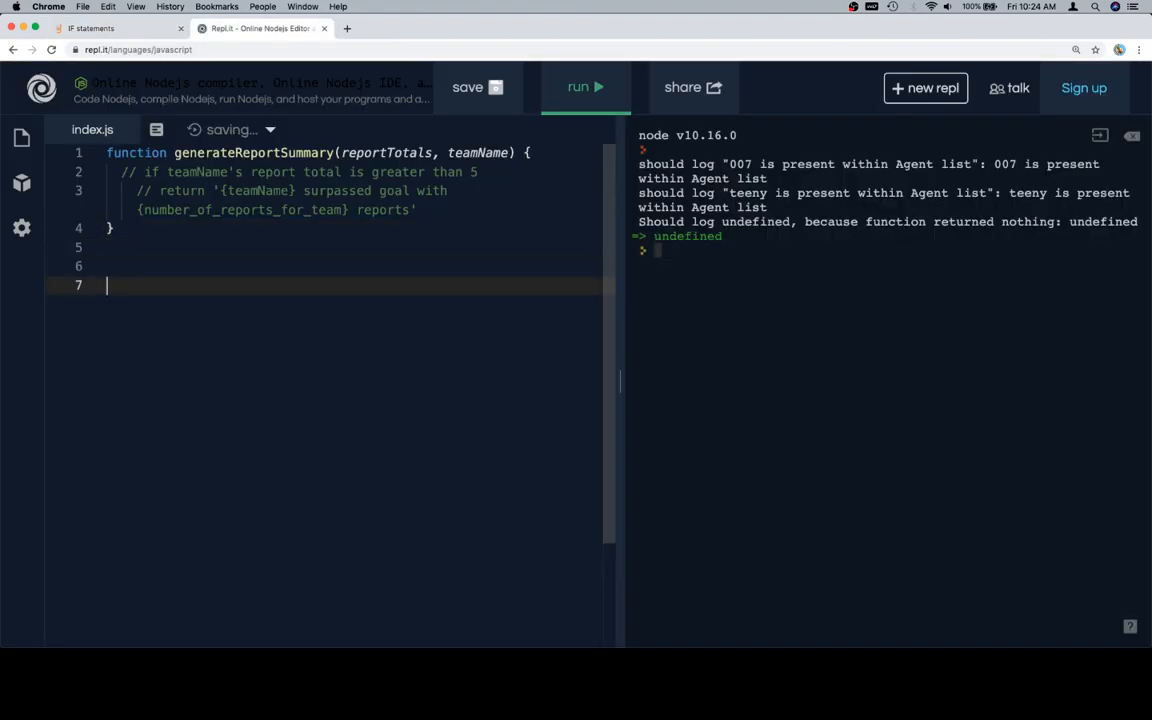
text(var result1 = generateReportSummary({a_team: 12, b_team: 7, c_team: 0}, 'b_team');)
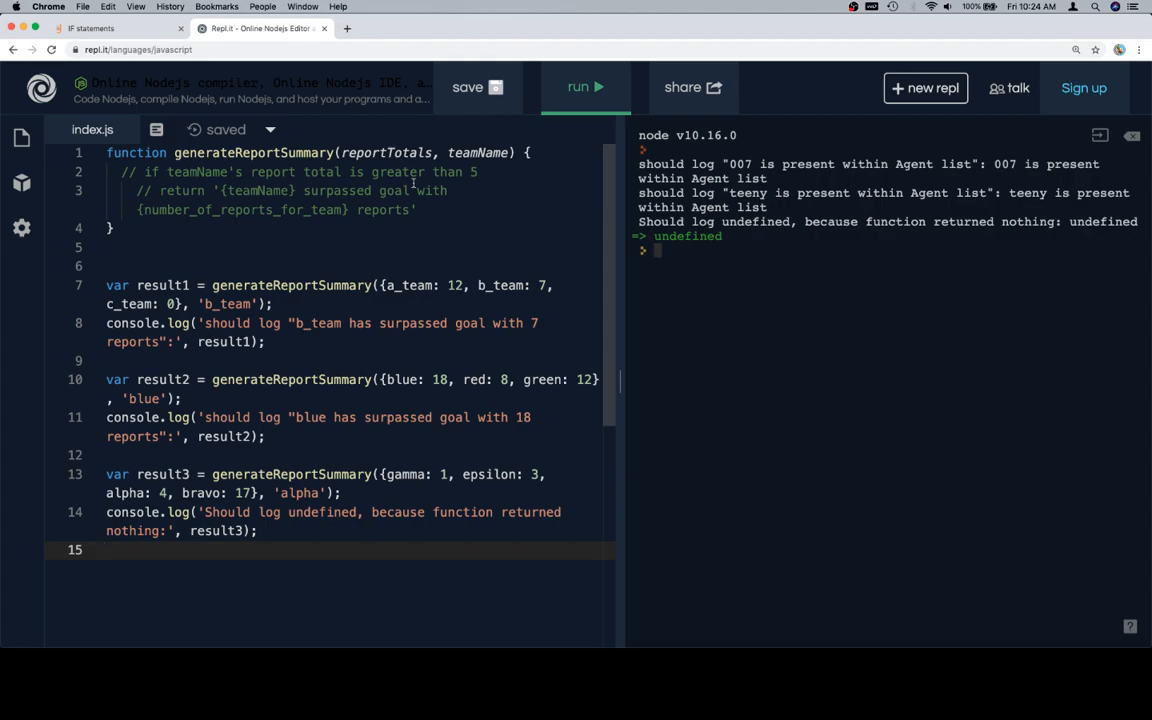
mouse_move(476, 193)
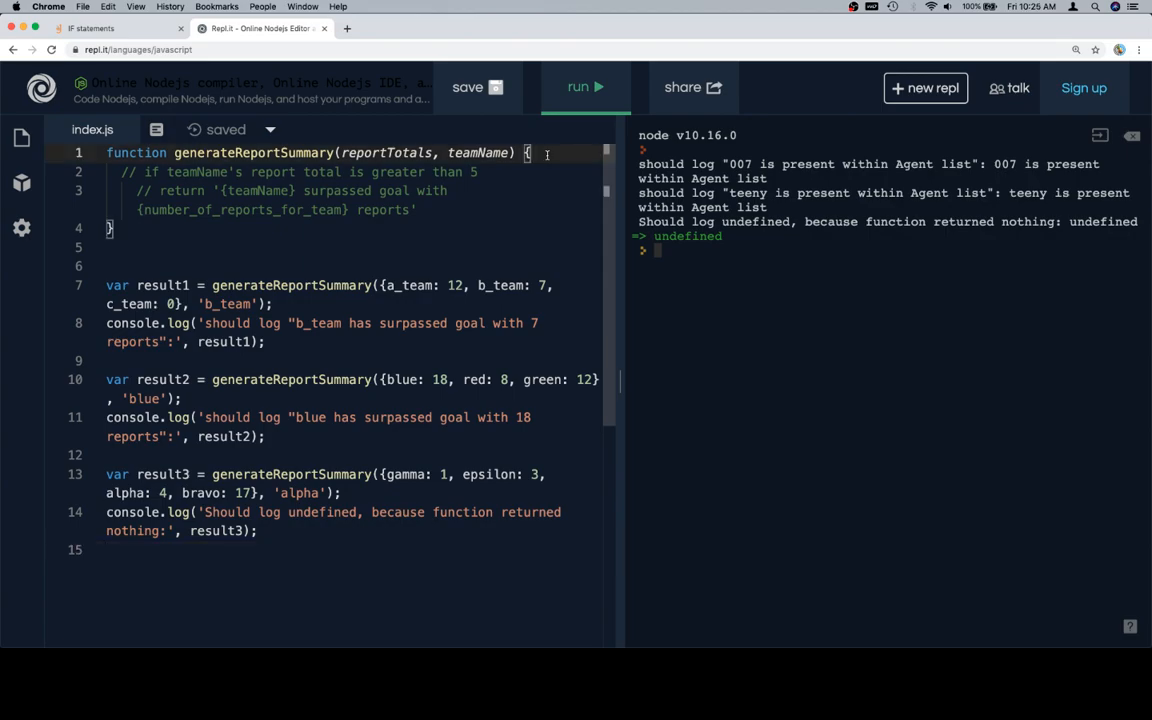
- Declare var teamTotal = reportTotals[teamName]; on a new line inside the function
key(Return)
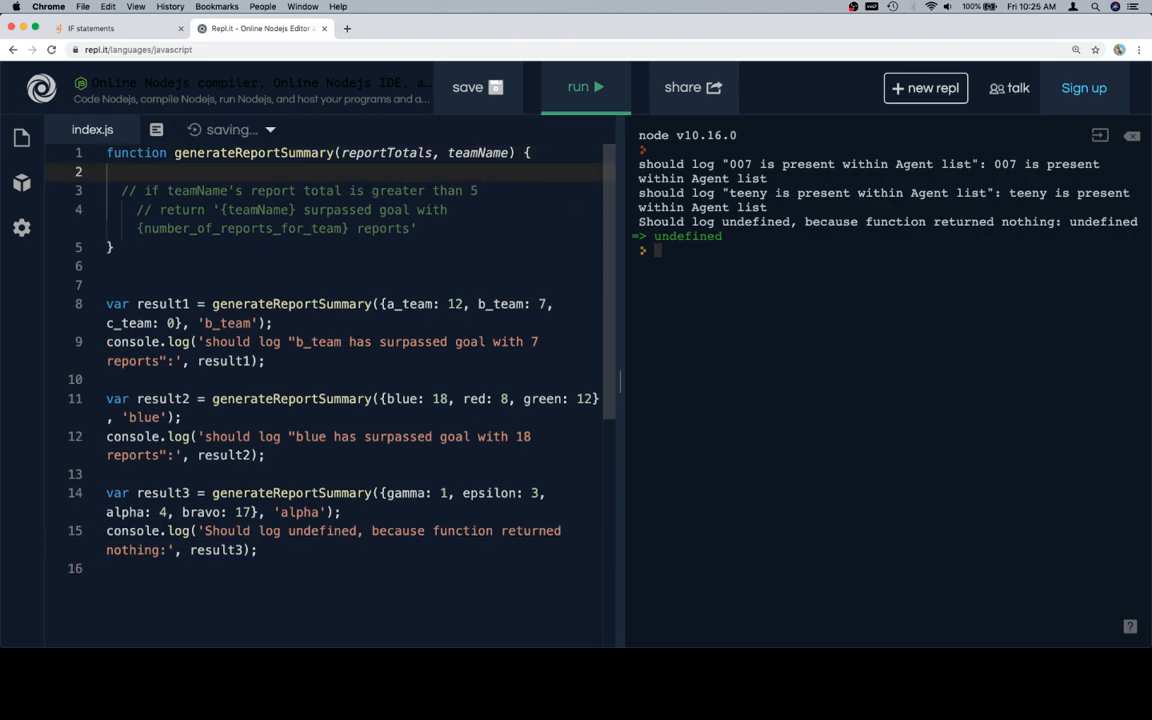
text(var)
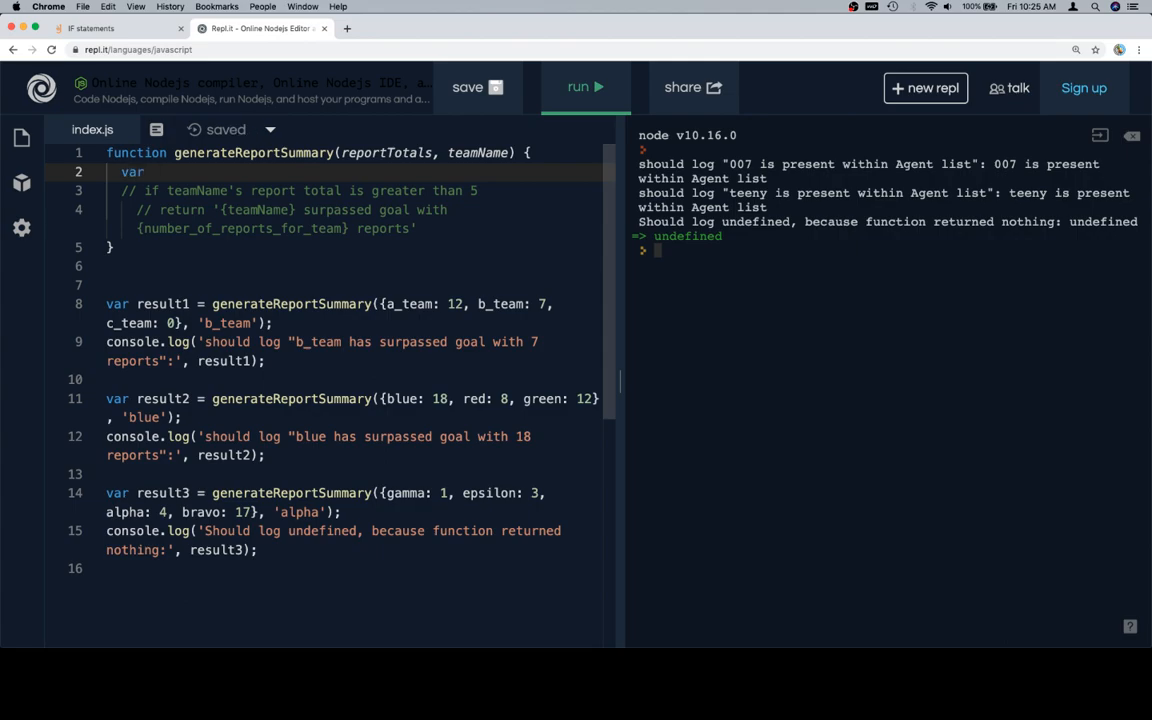
text(teamTotal = report)
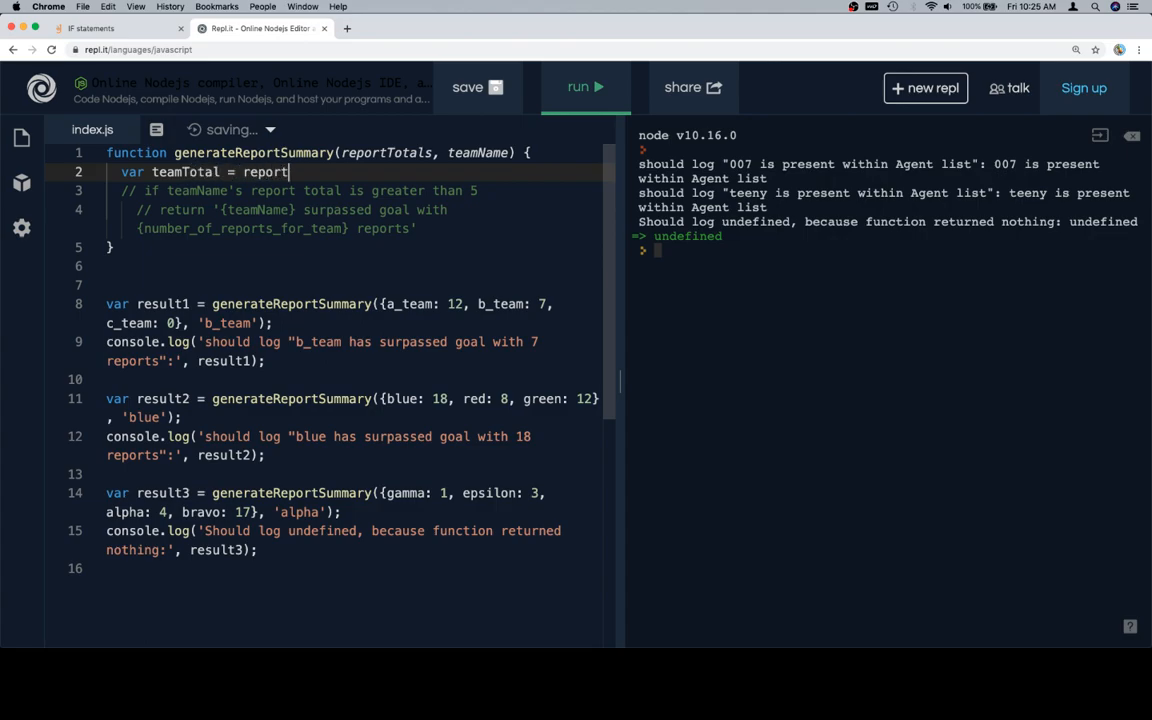
text(Totals)
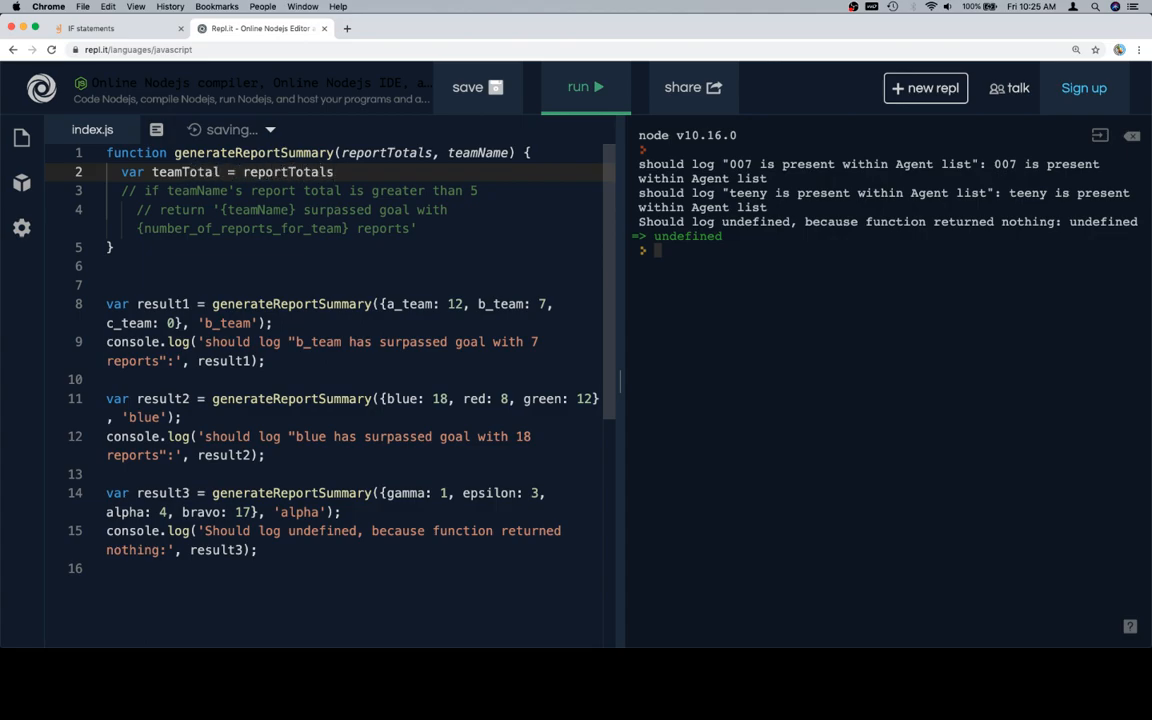
text([teamName])
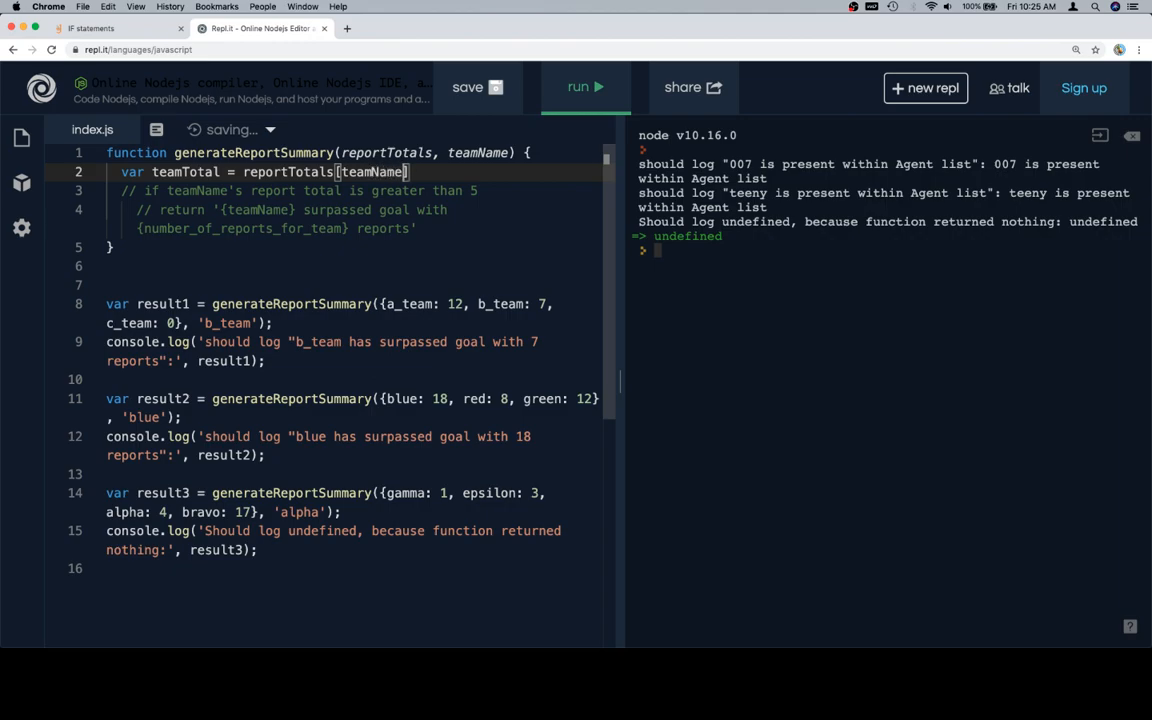
text(];)
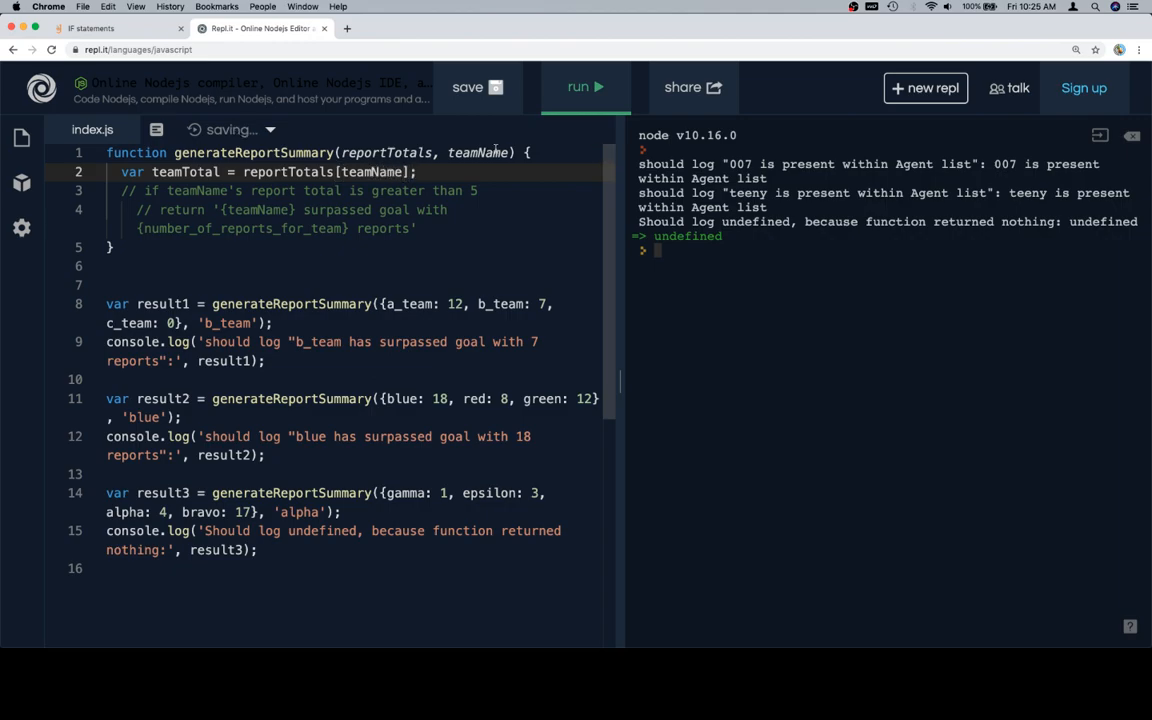
- Trace the uses of teamName, then start an empty if () block
double_click(478, 152)
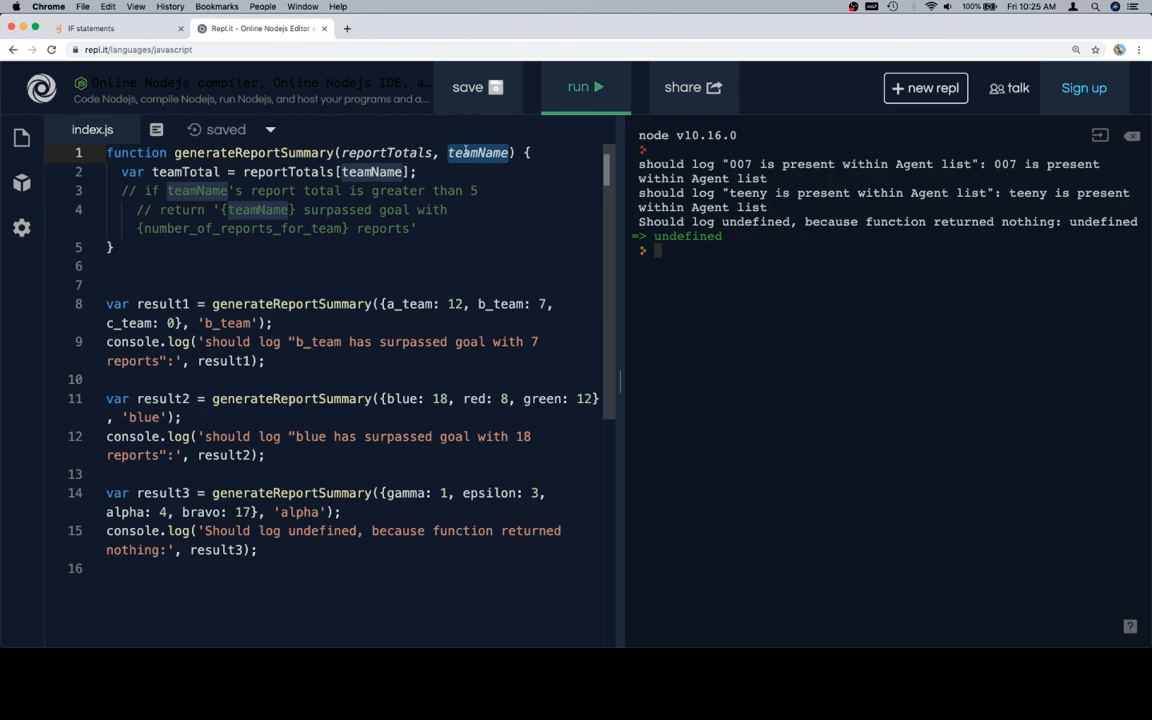
double_click(288, 172)
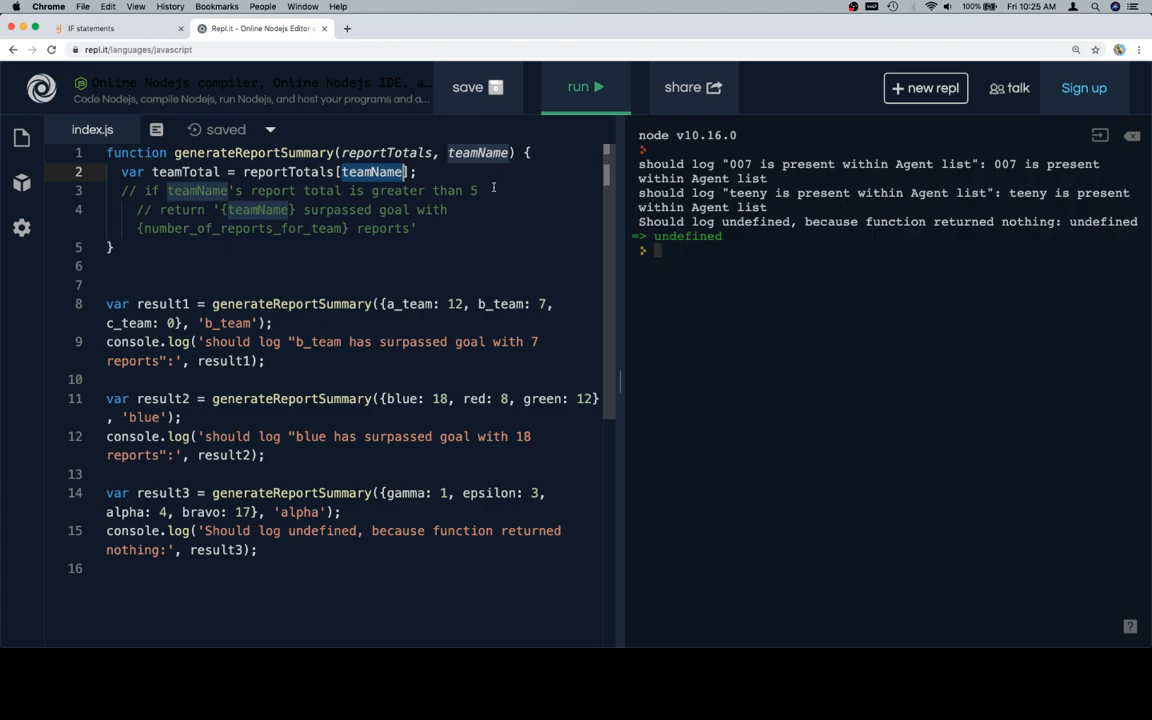
text(if () {)
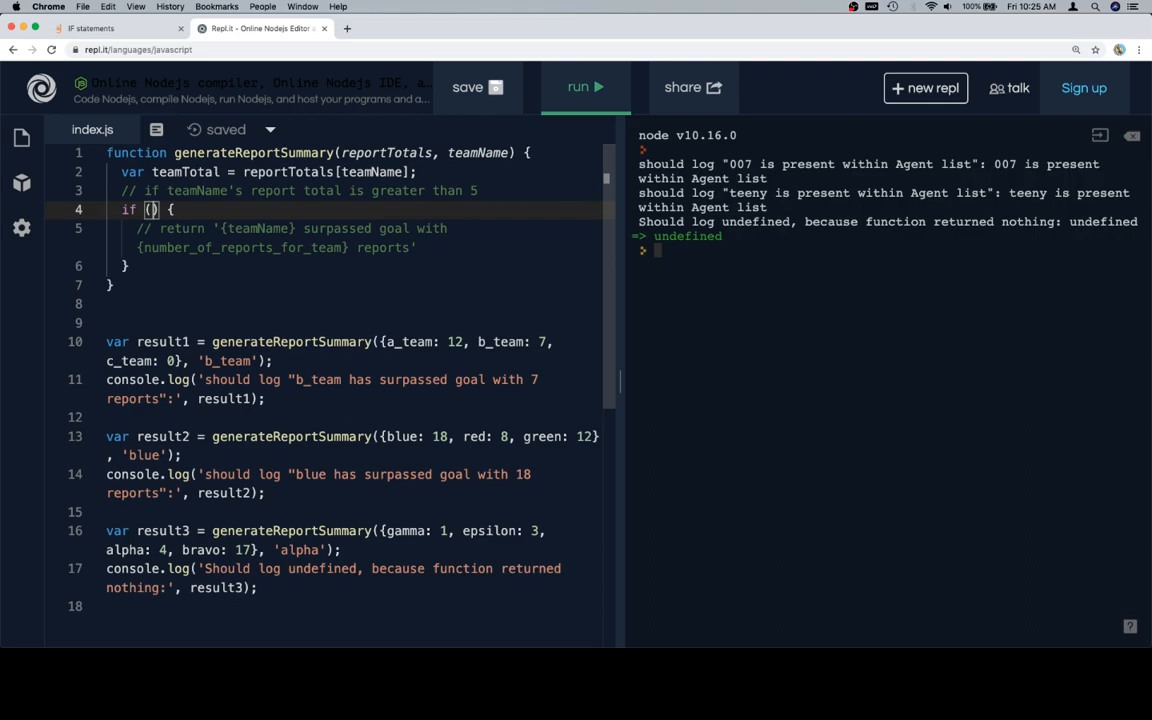
- Use condition teamTotal > 5 to return teamName + ' surpassed goal with ' + teamTotal + ' reports'
text(teamTotal > 5)
text(return)
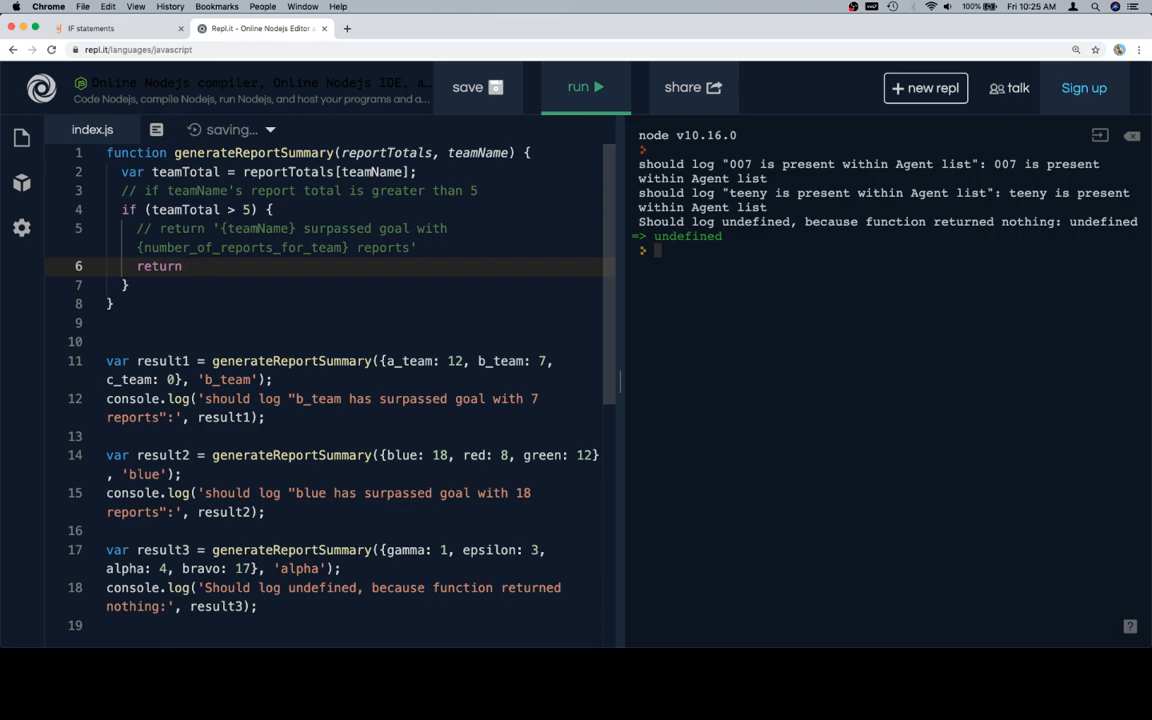
text(team)
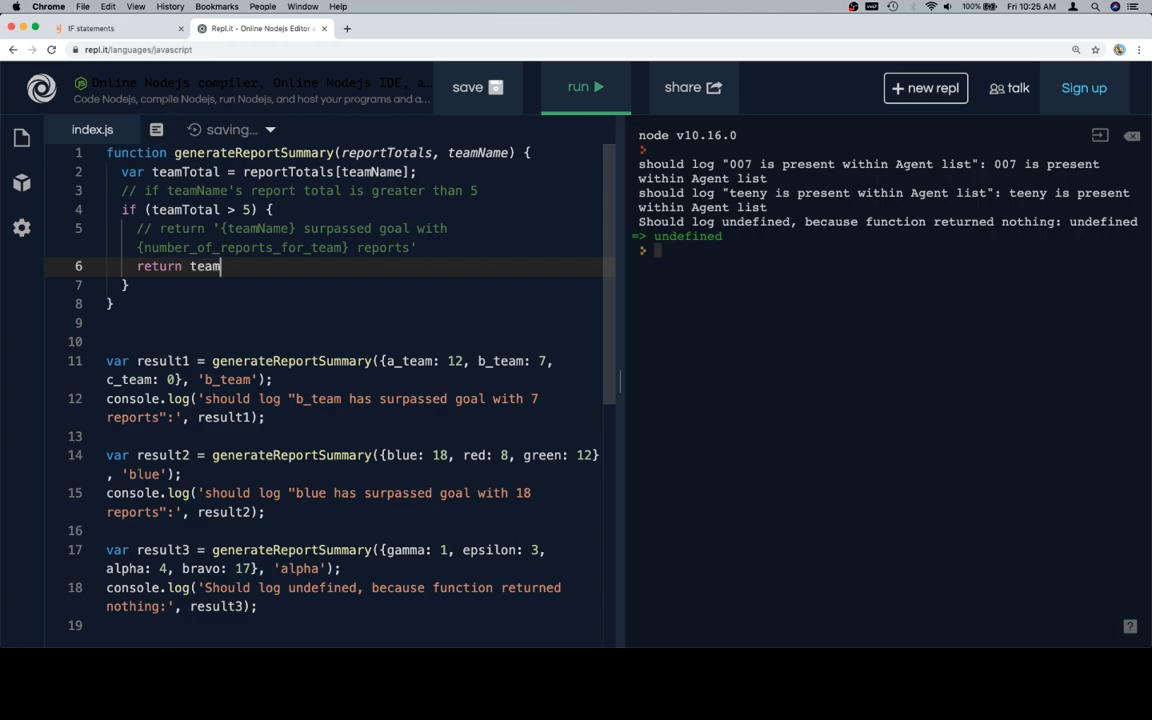
text(Name + 's)
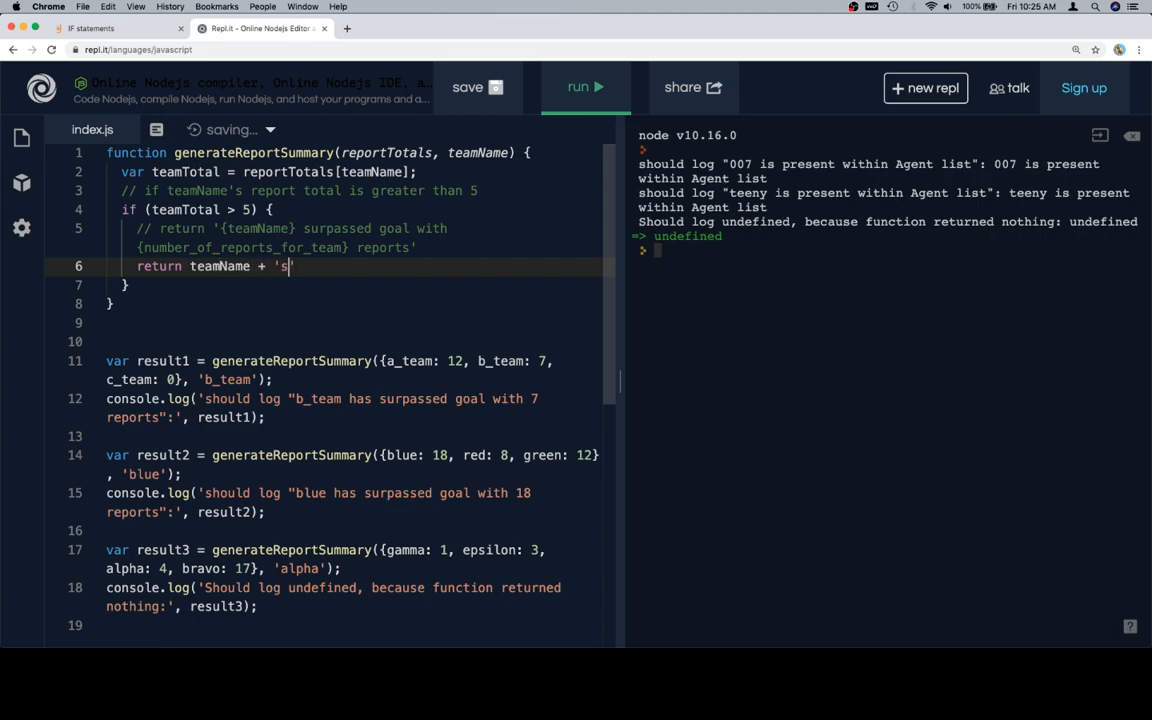
text(urpassed goal with)
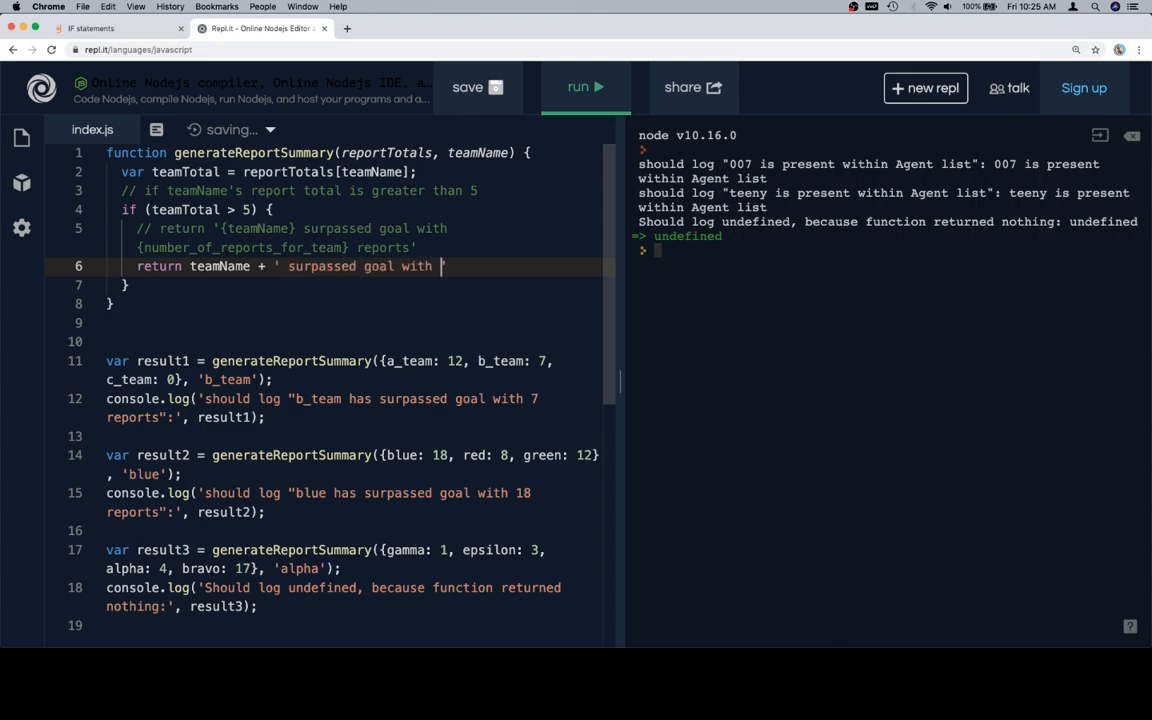
text(+)
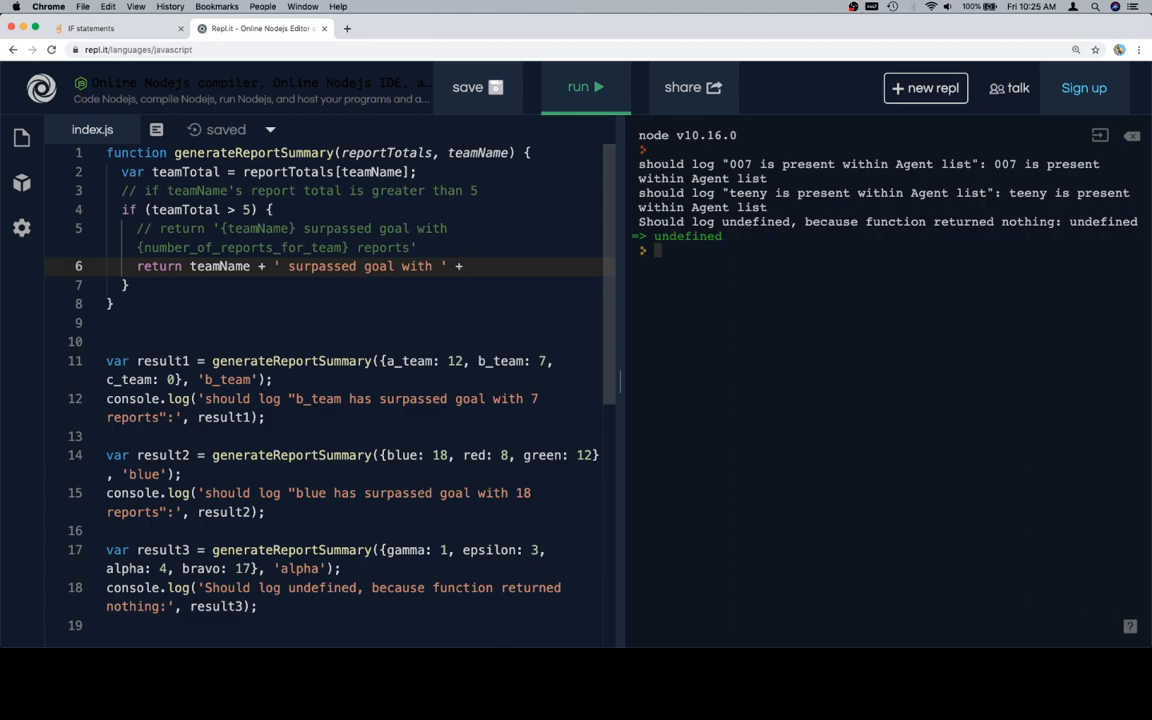
text(team)
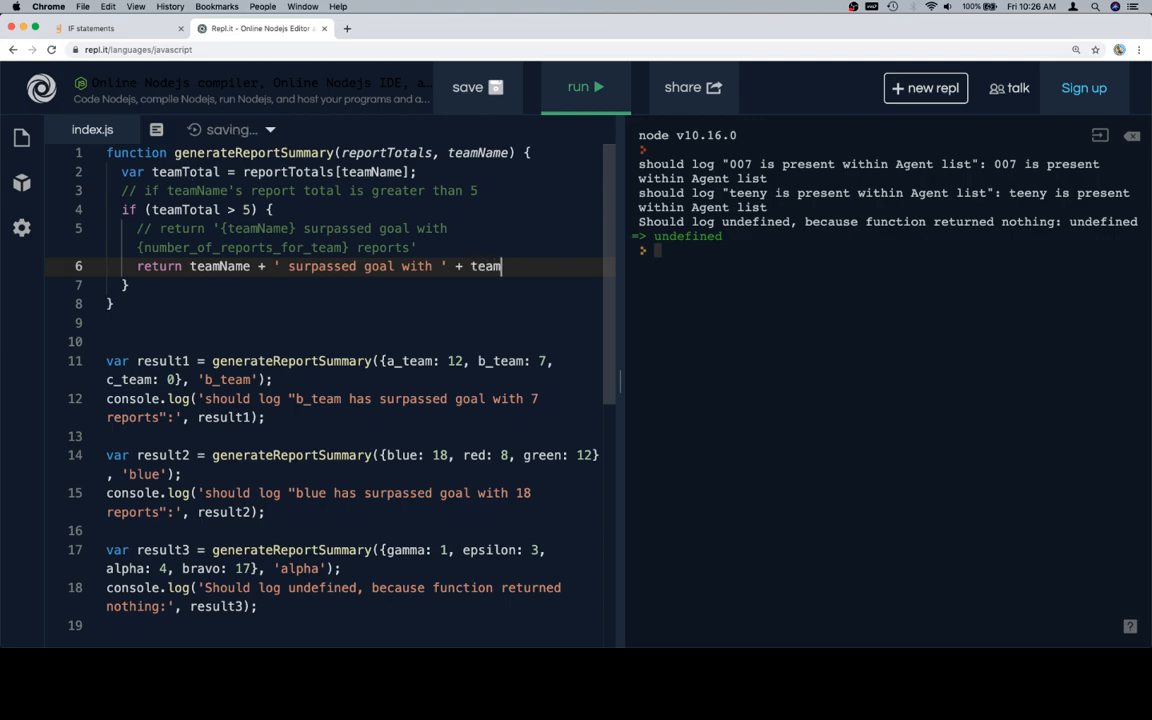
text(Total +)
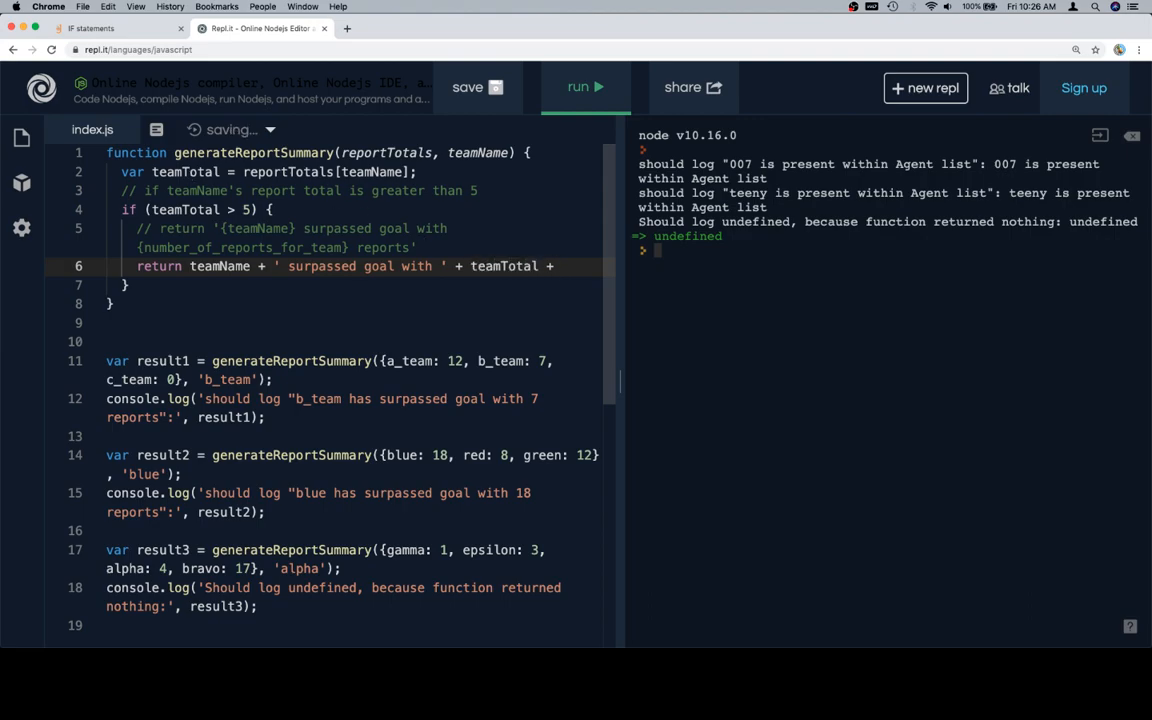
text(reports';)
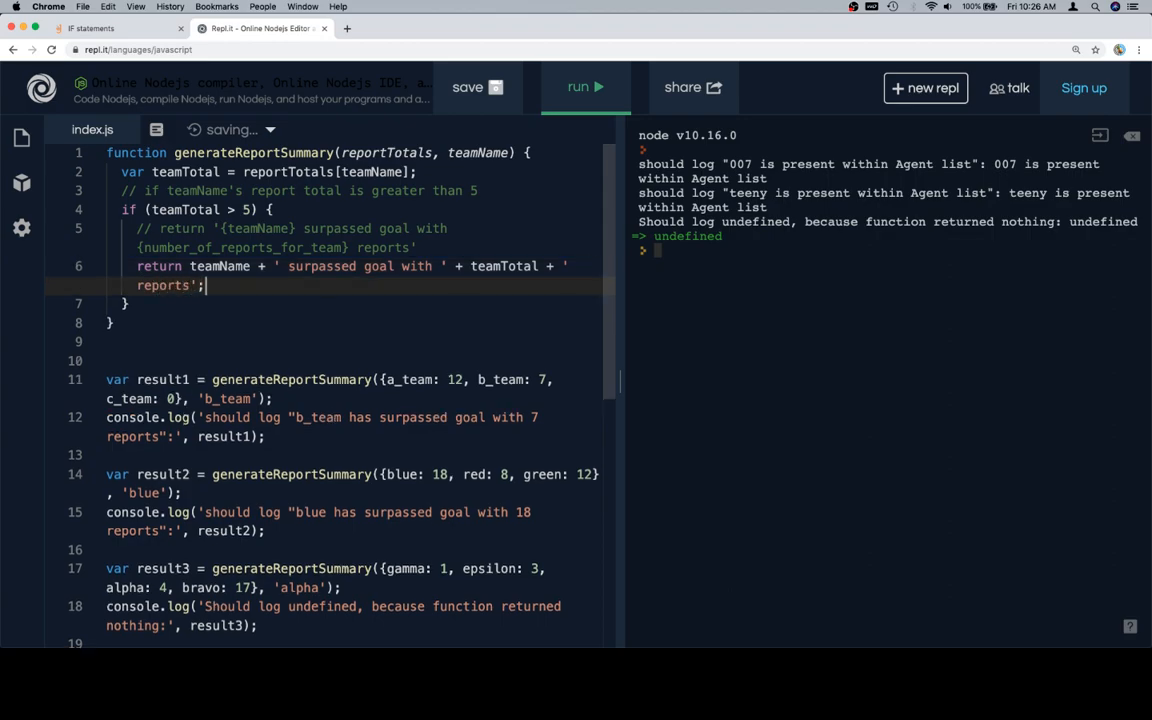
- Run the script to log the b_team and blue summaries, then return to the lesson tab
click(585, 87)
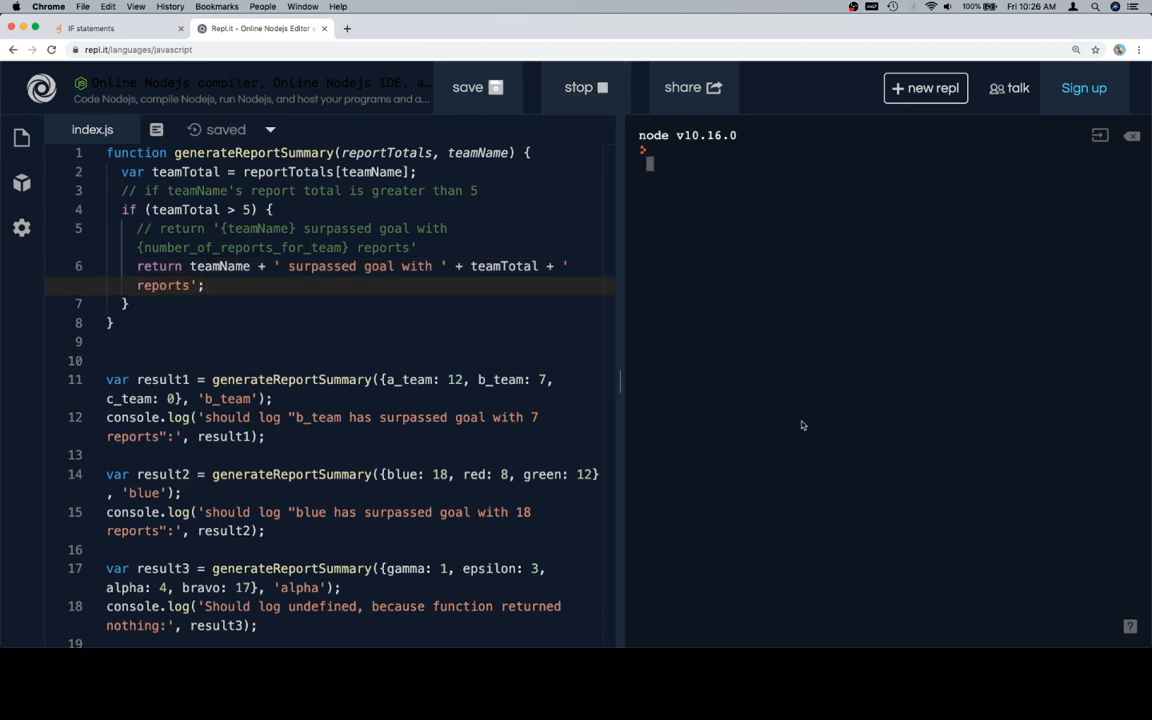
click(585, 87)
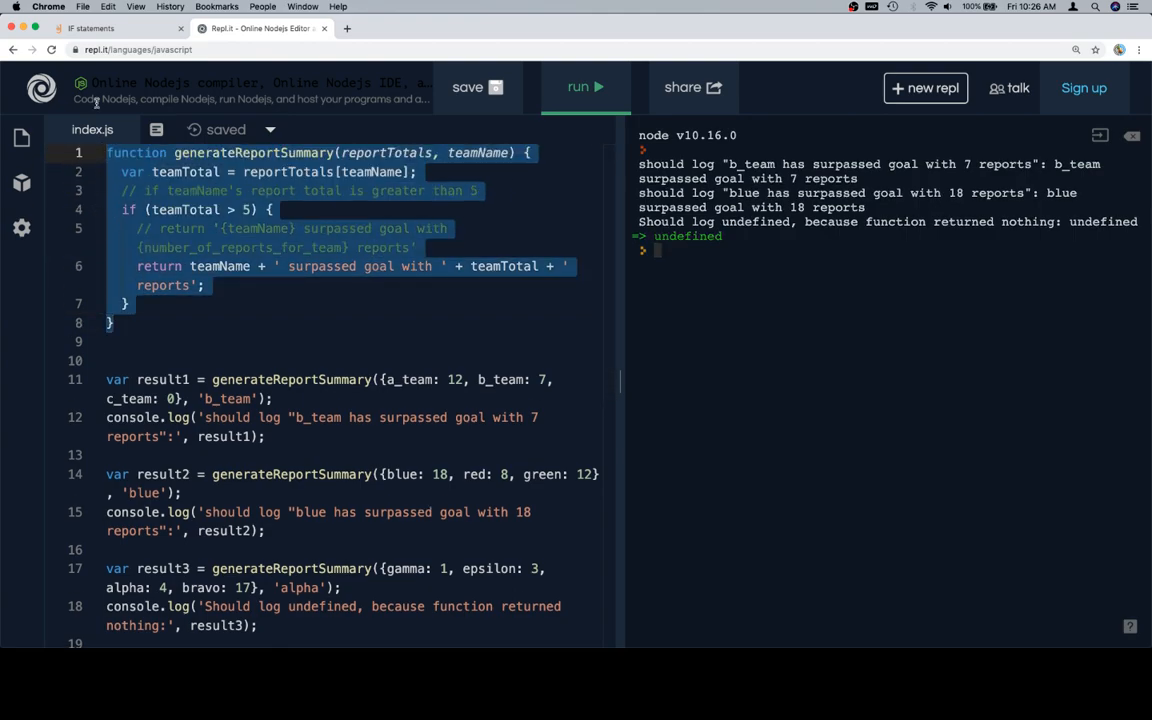
click(110, 28)
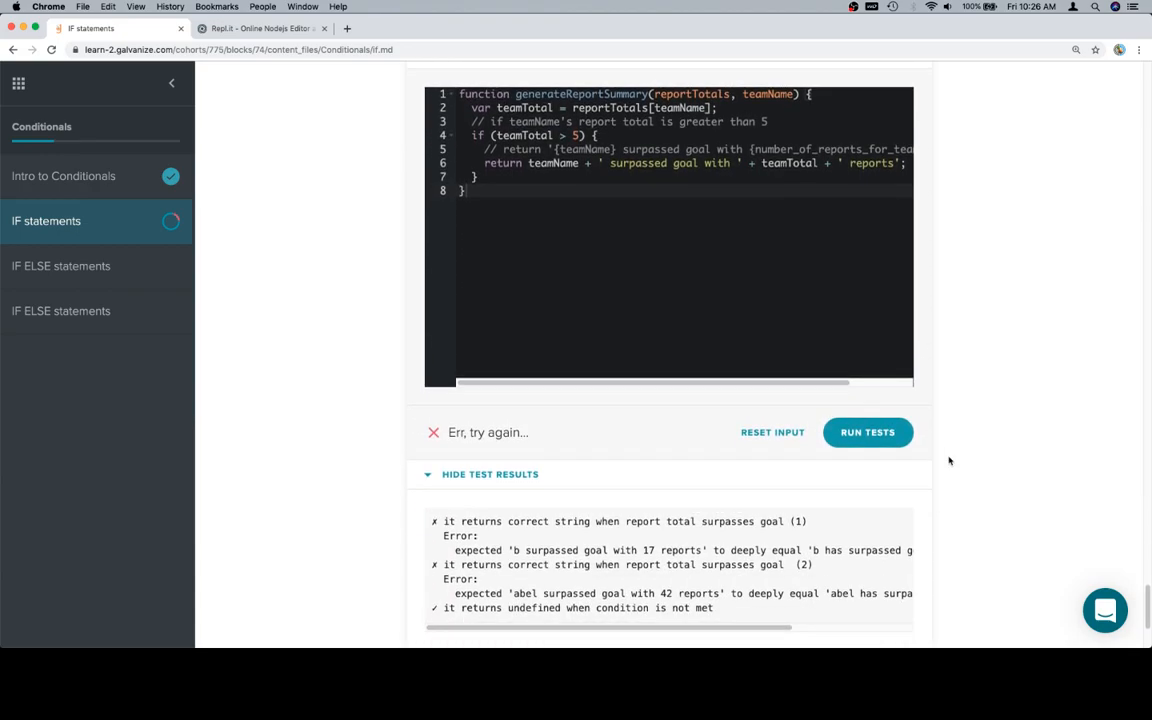
mouse_move(738, 582)
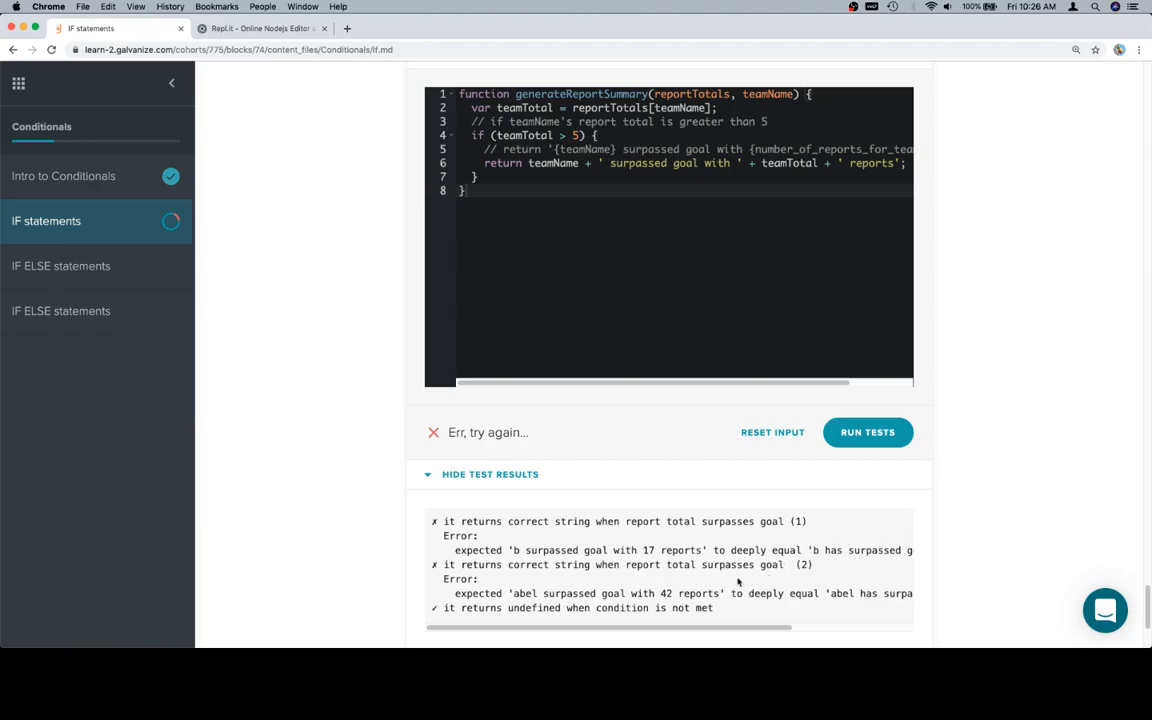
- Scroll through the failing test errors expecting 'has surpassed goal with' wording
scroll(right, 3)
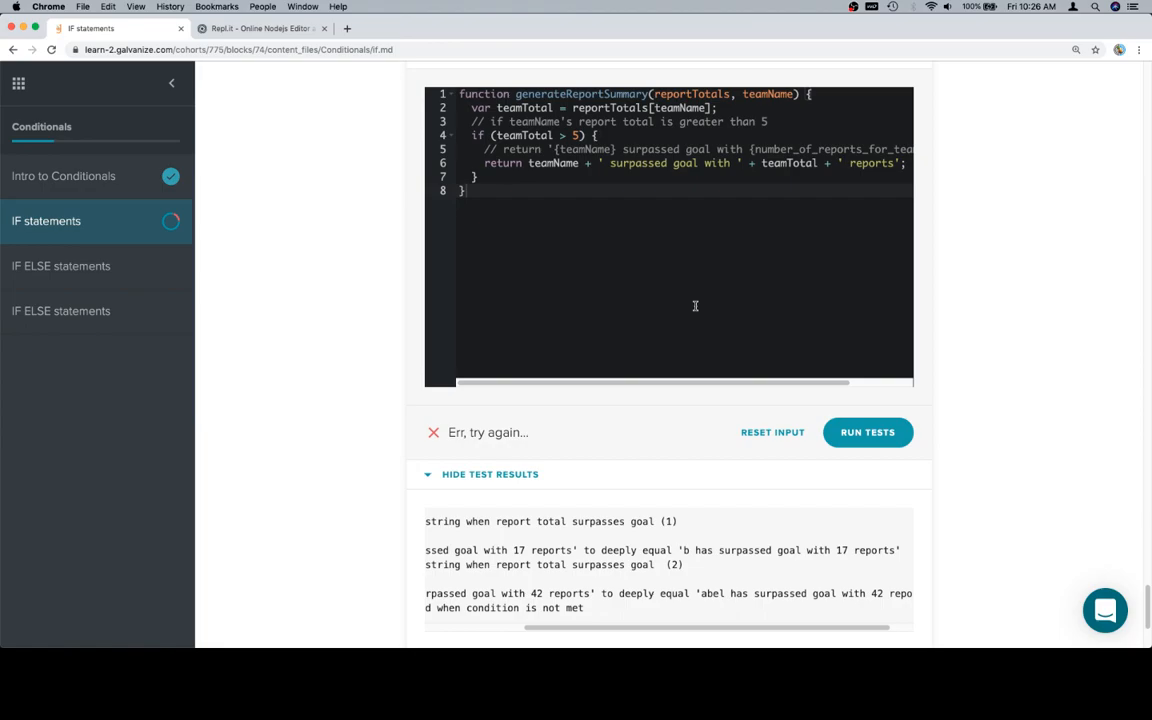
scroll(up, 3)
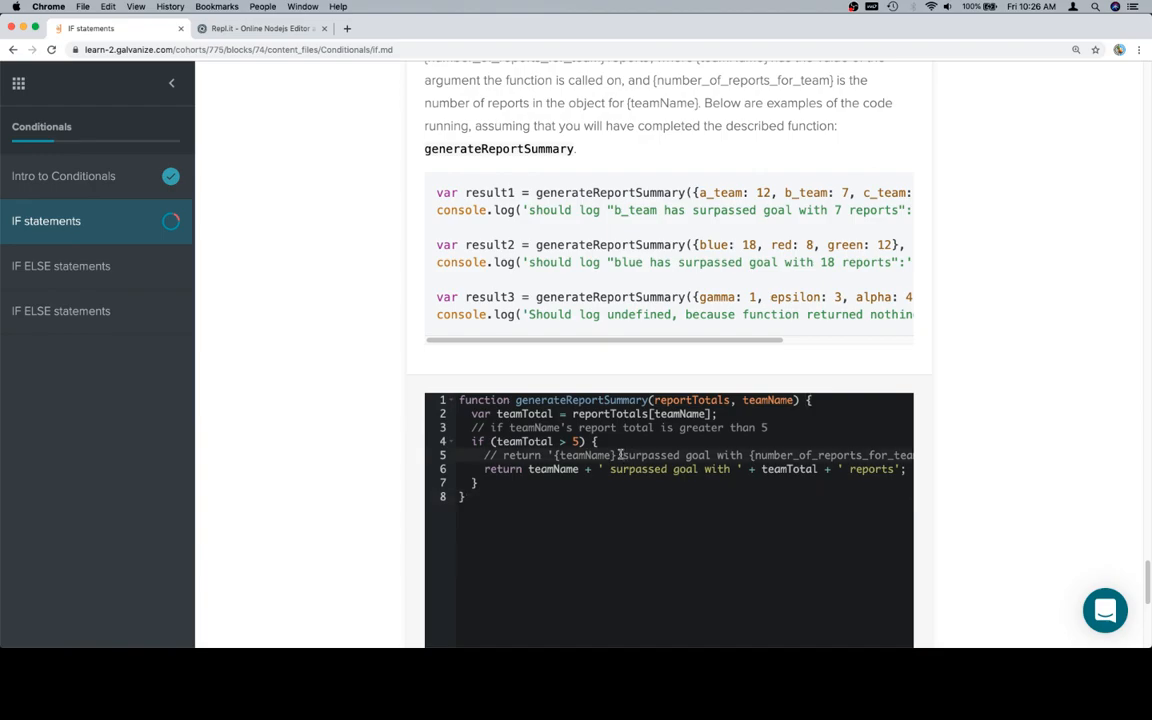
- Insert 'has' before 'surpassed' in the return string and rerun the tests
click(622, 455)
text( has)
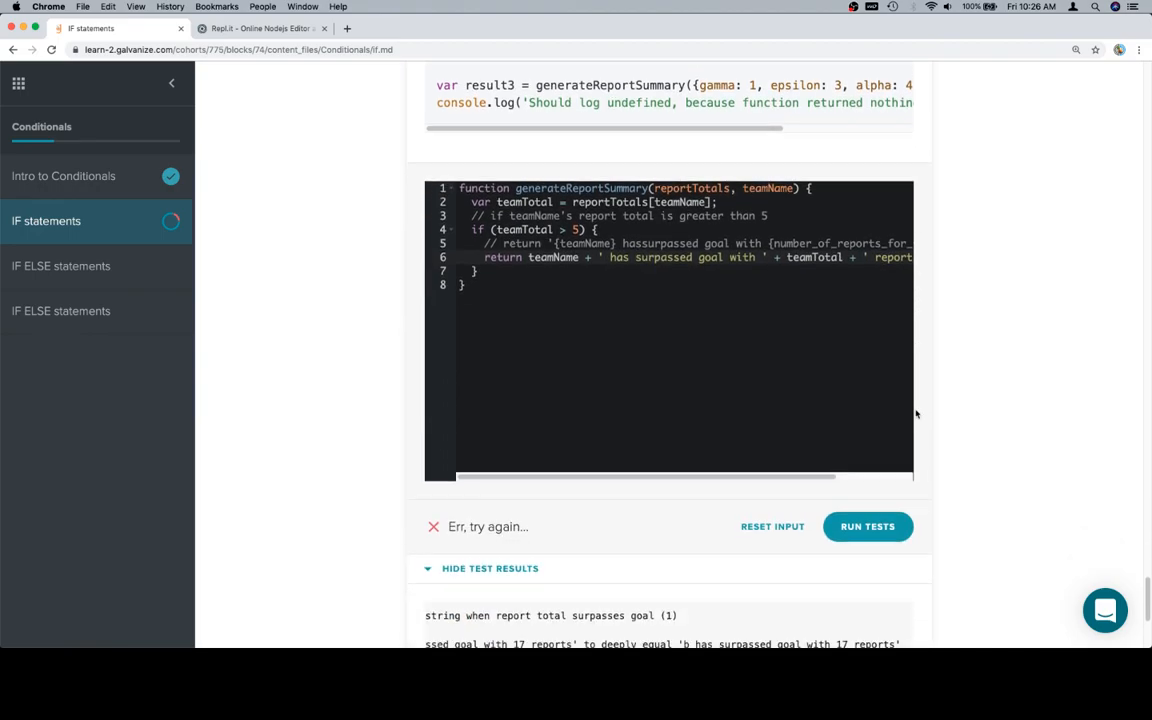
scroll(down, 3)
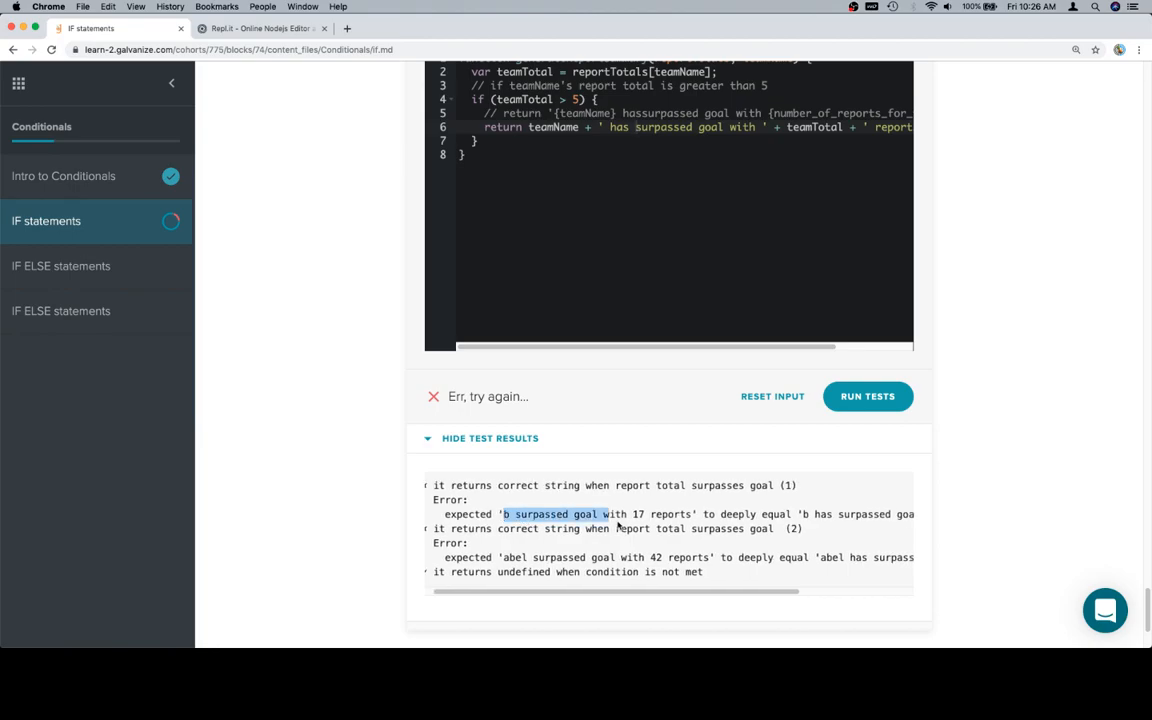
scroll(right, 3)
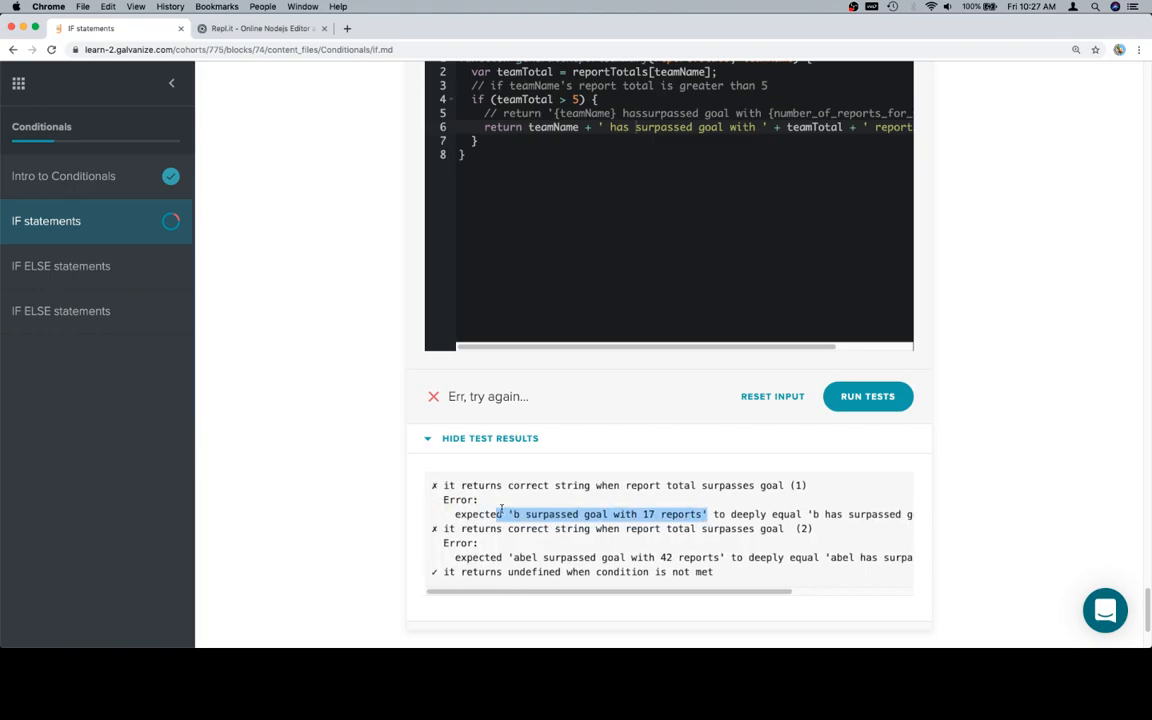
scroll(up, 3)
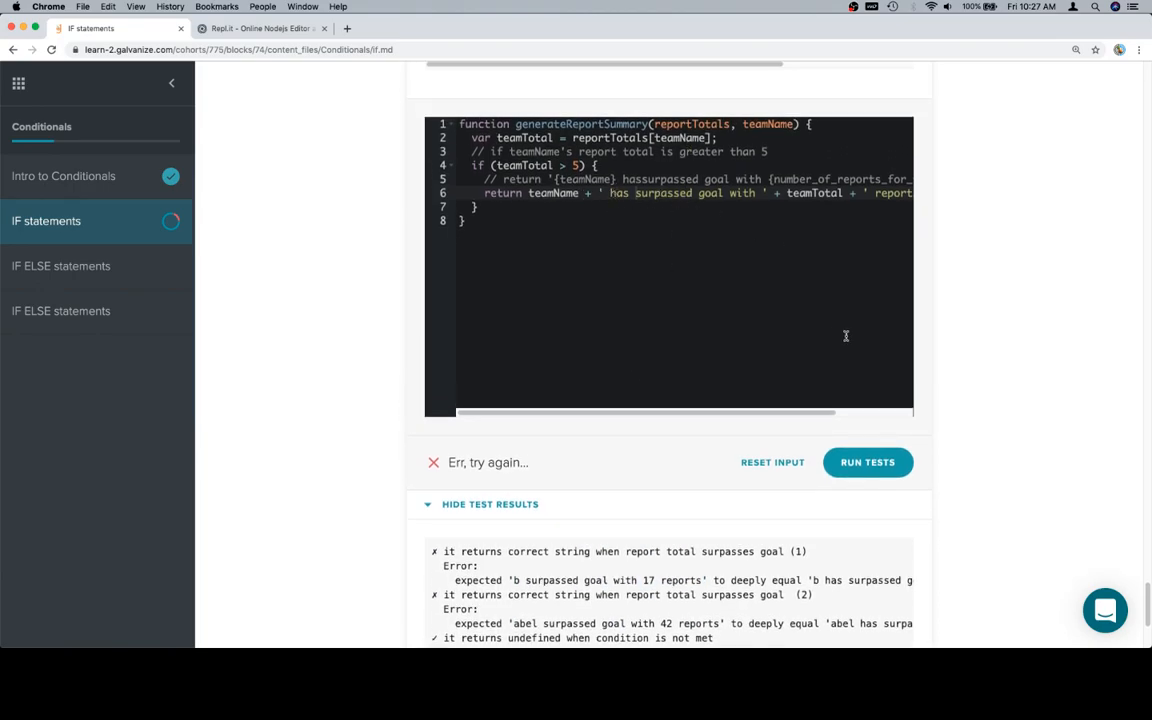
click(867, 462)
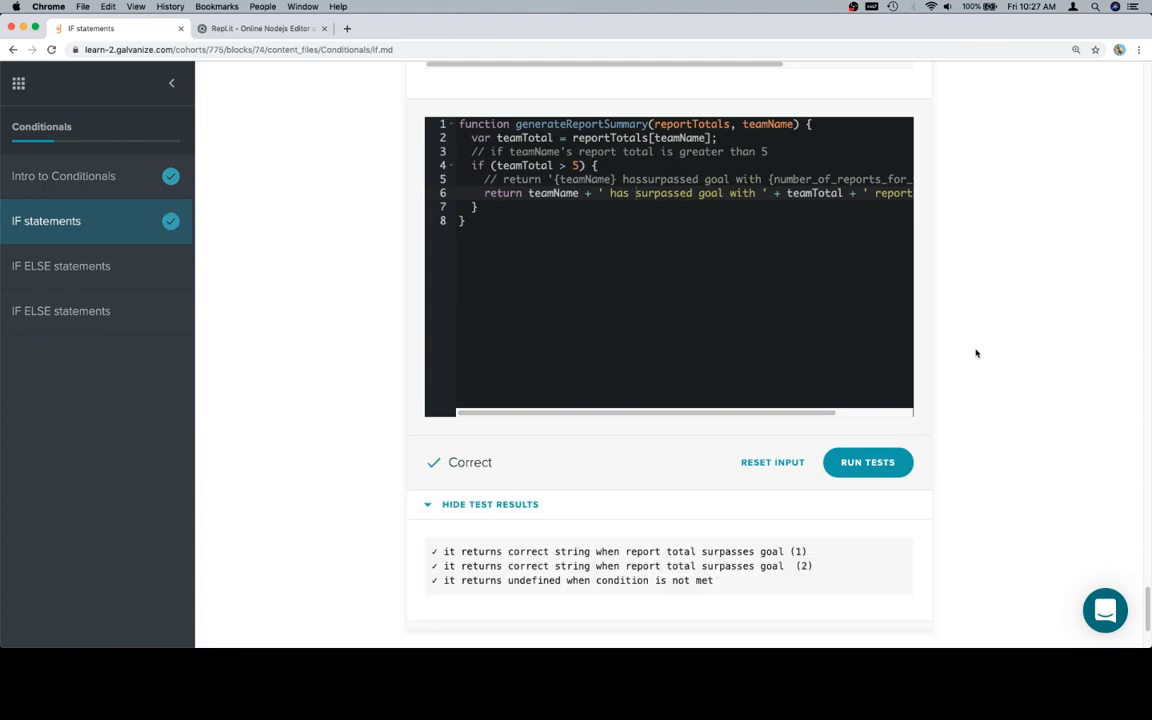